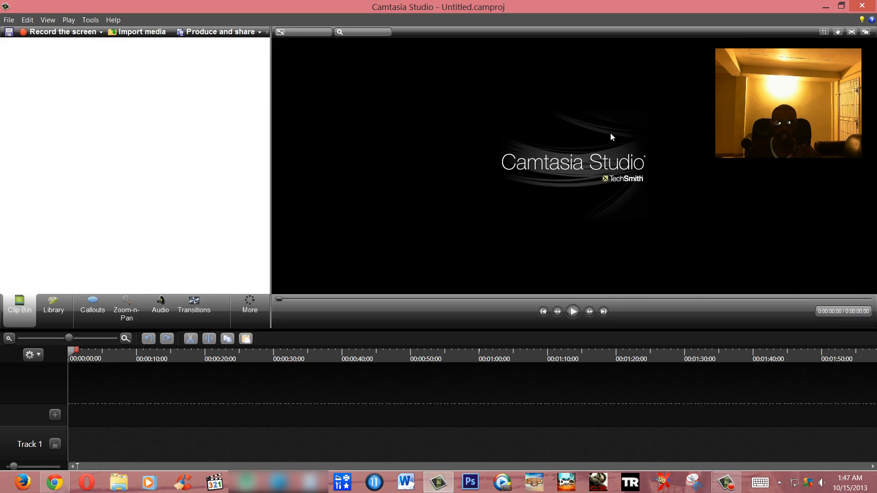
{"action": "mouse_move", "coordinate": [520, 153]}
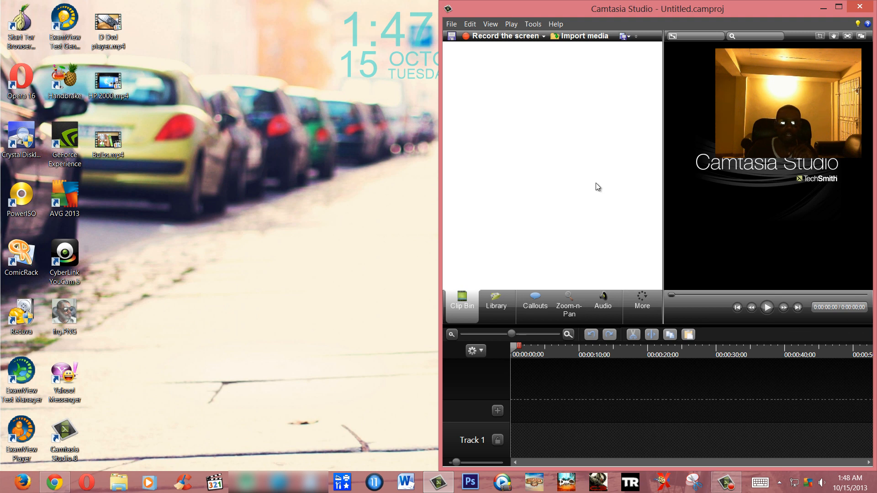
{"action": "mouse_move", "coordinate": [273, 157]}
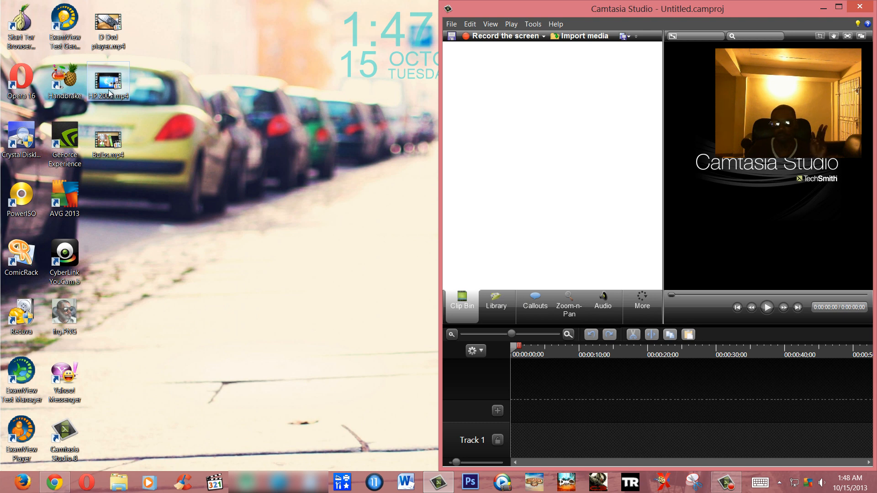
Import HP 2000.mp4 from the desktop into the Clip Bin, maximize the editor, and select the clip
{"action": "left_click_drag", "start_coordinate": [109, 82], "coordinate": [509, 122]}
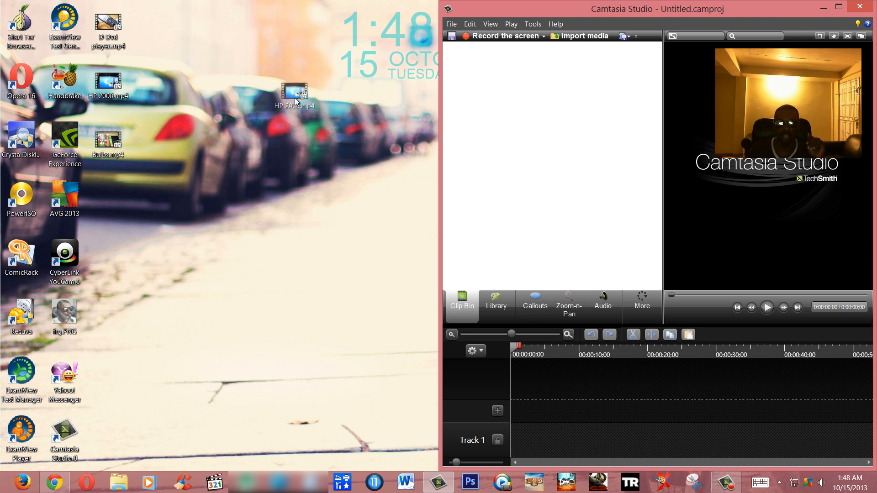
{"action": "left_click_drag", "start_coordinate": [295, 91], "coordinate": [501, 80]}
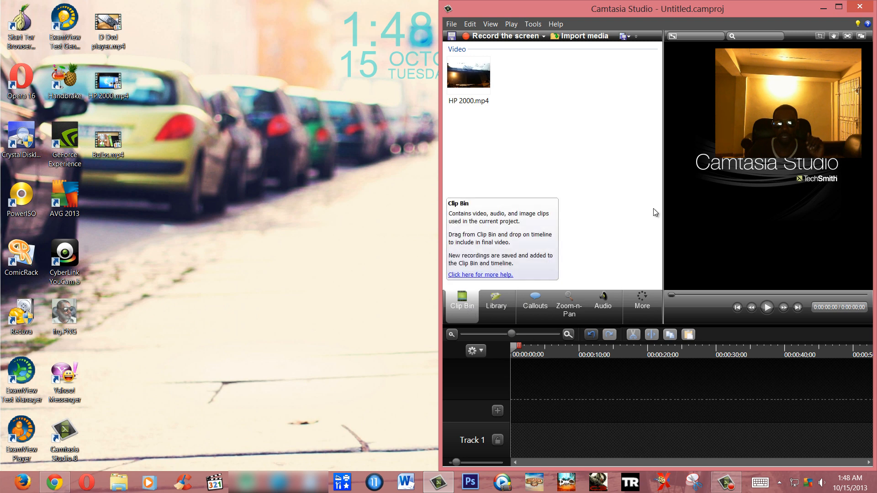
{"action": "left_click", "coordinate": [840, 7]}
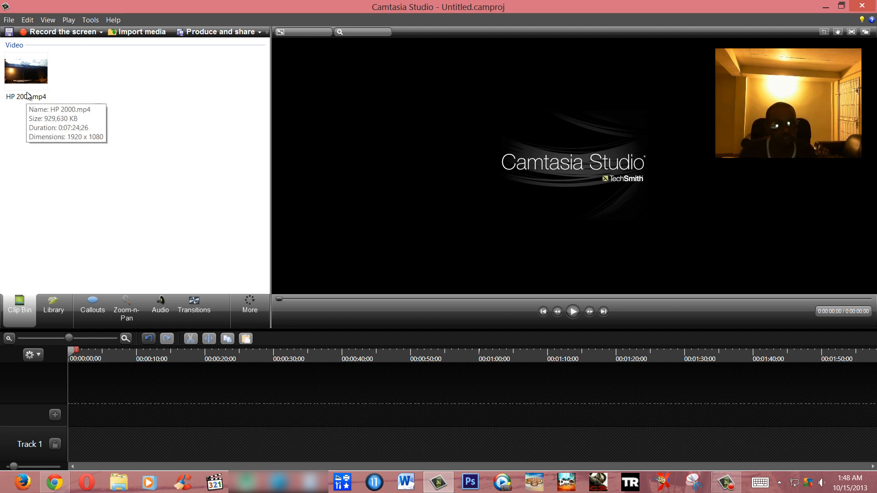
{"action": "left_click", "coordinate": [28, 80]}
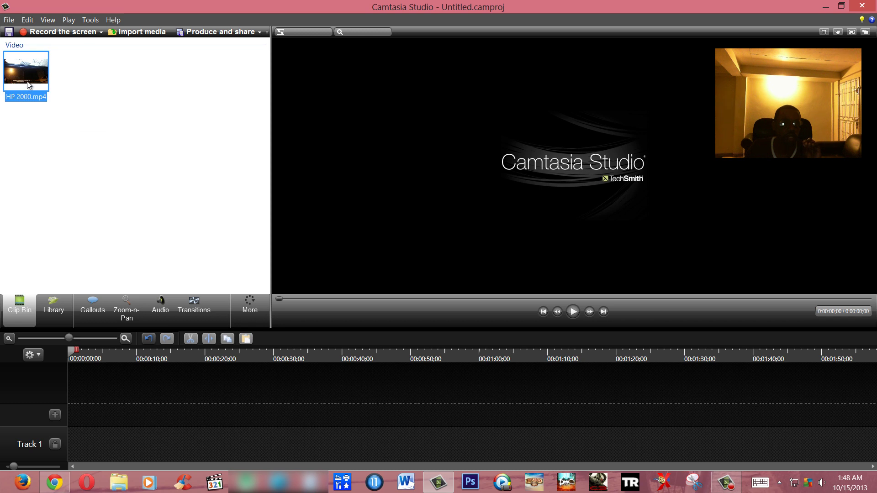
{"action": "mouse_move", "coordinate": [31, 82]}
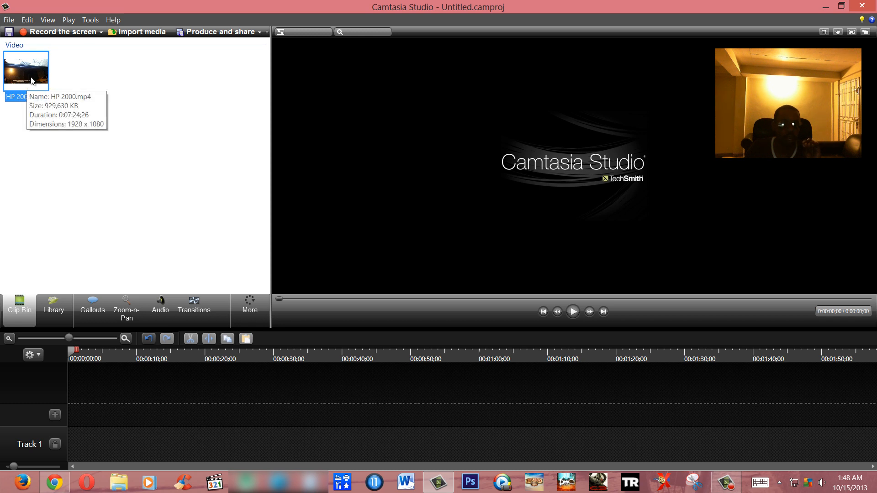
{"action": "mouse_move", "coordinate": [48, 102]}
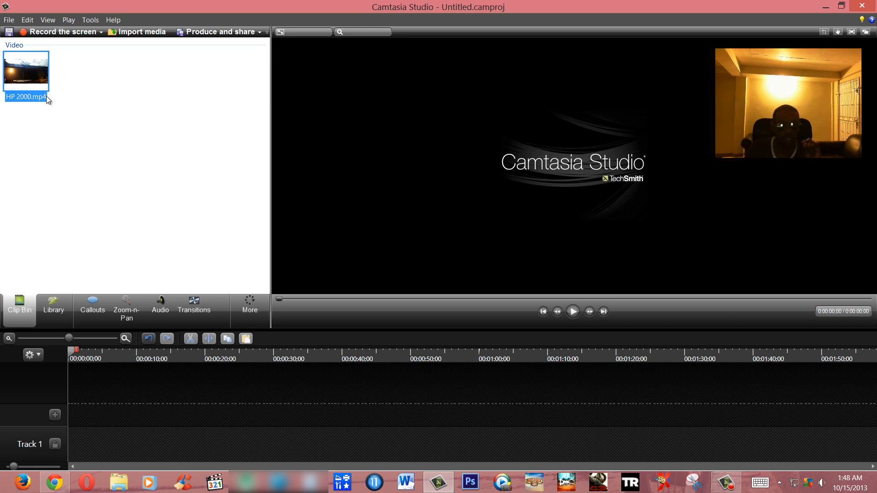
{"action": "mouse_move", "coordinate": [30, 76]}
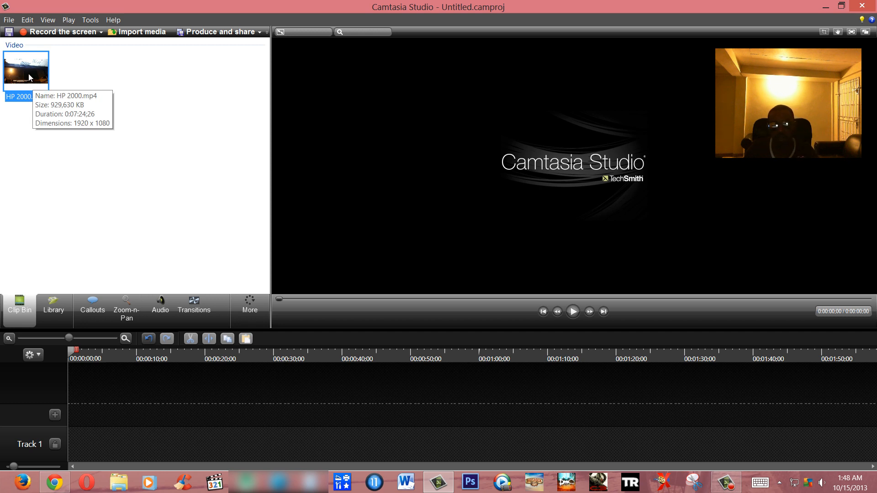
{"action": "mouse_move", "coordinate": [29, 76]}
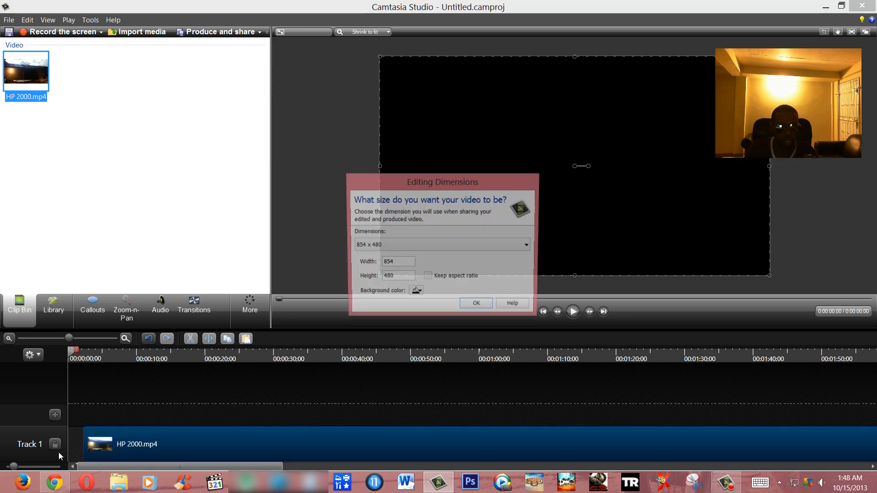
Set editing dimensions to 1920 x 1080 Recording Dimensions with a white background and confirm
{"action": "left_click", "coordinate": [427, 278]}
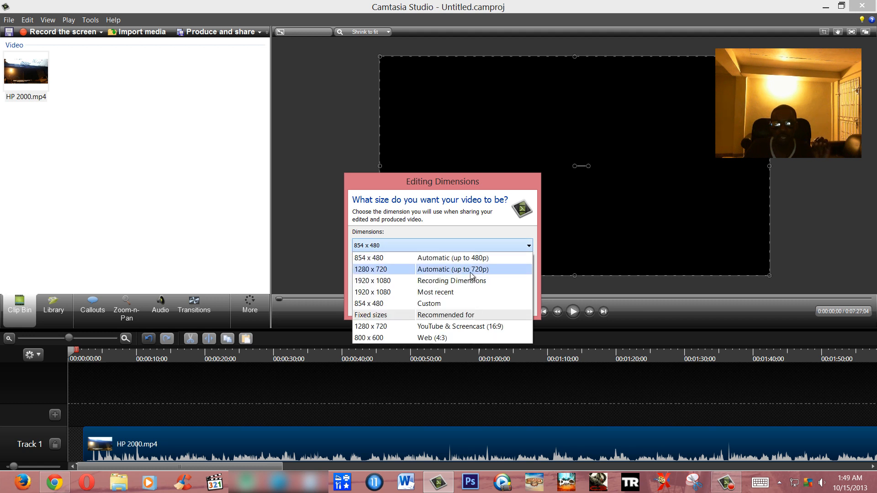
{"action": "mouse_move", "coordinate": [480, 272]}
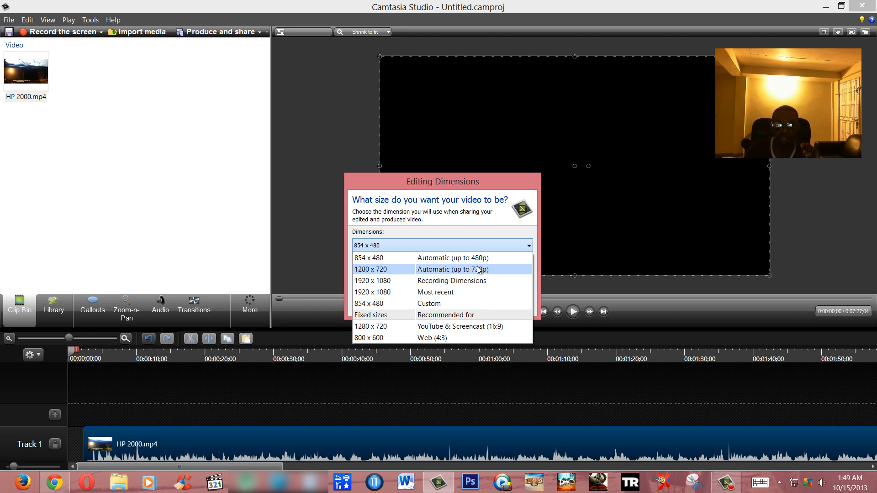
{"action": "mouse_move", "coordinate": [475, 284]}
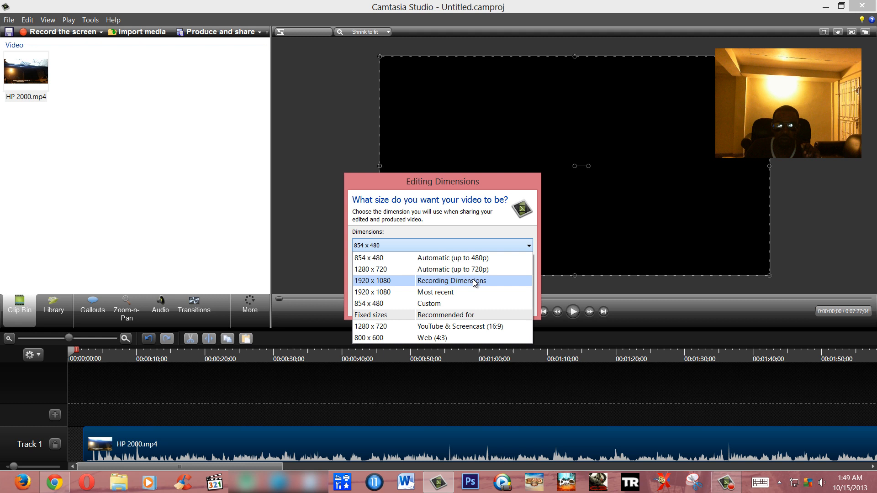
{"action": "mouse_move", "coordinate": [473, 285]}
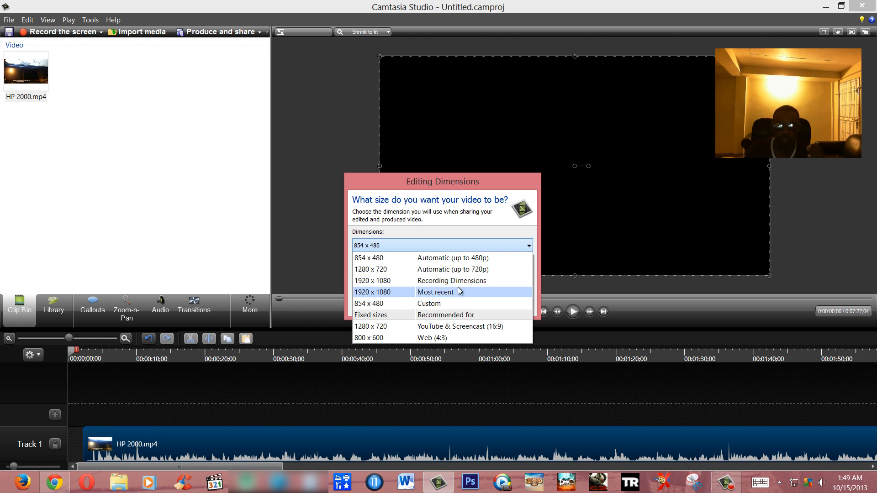
{"action": "mouse_move", "coordinate": [461, 285]}
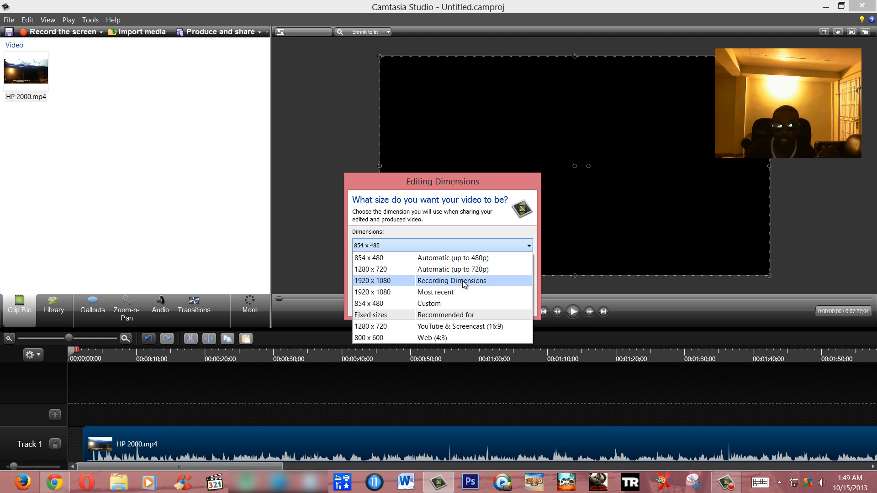
{"action": "left_click", "coordinate": [452, 281]}
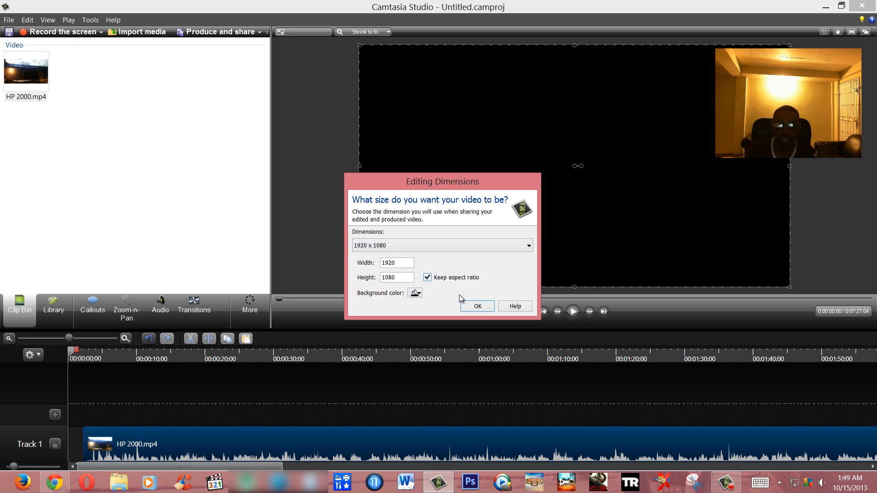
{"action": "left_click", "coordinate": [415, 292]}
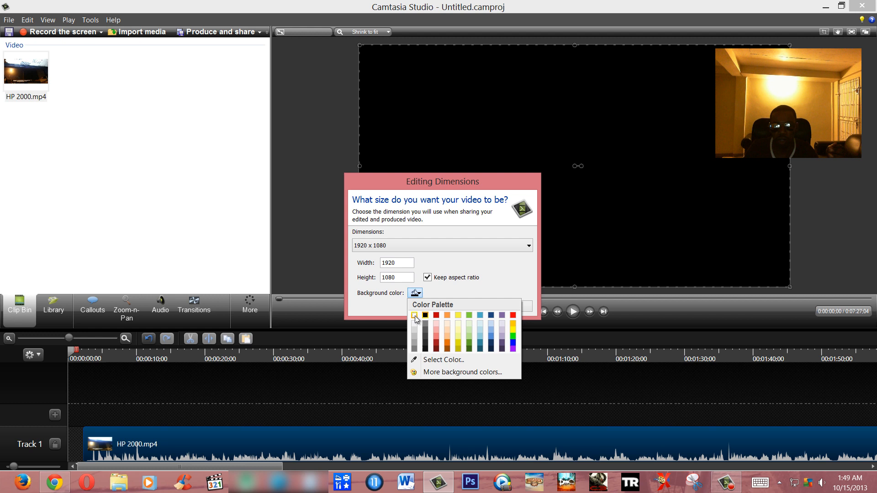
{"action": "left_click", "coordinate": [414, 315]}
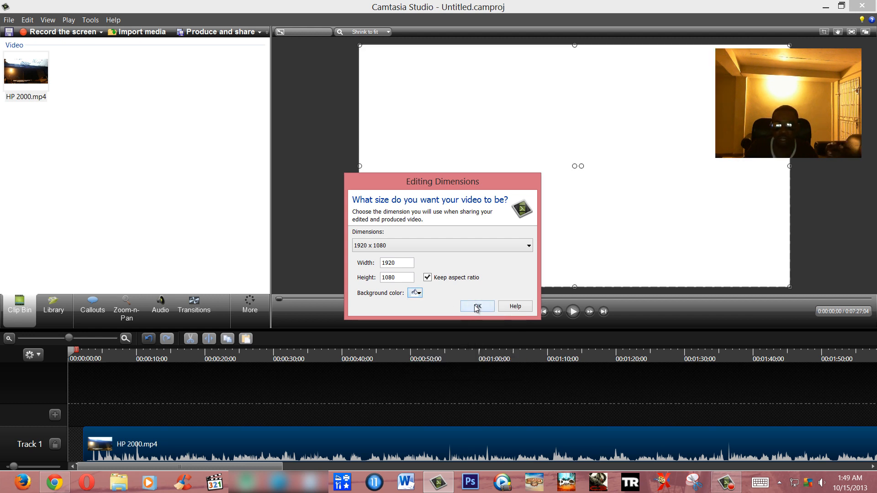
{"action": "left_click", "coordinate": [477, 306]}
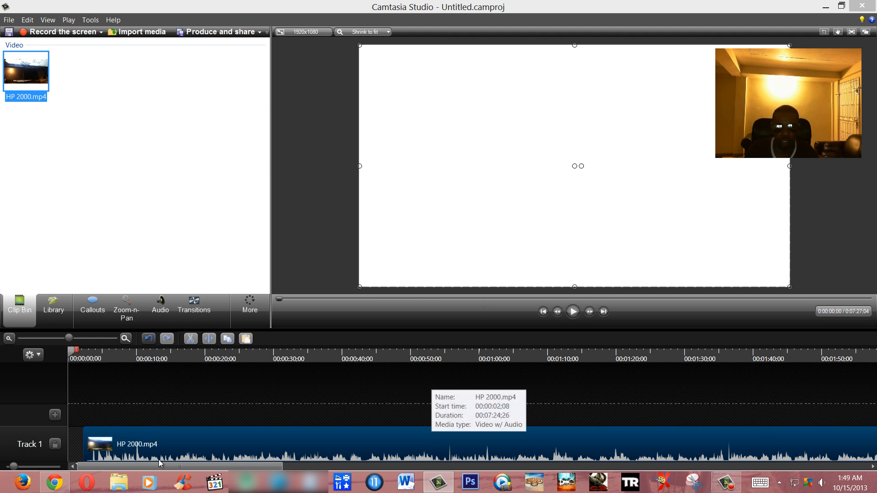
{"action": "mouse_move", "coordinate": [77, 443]}
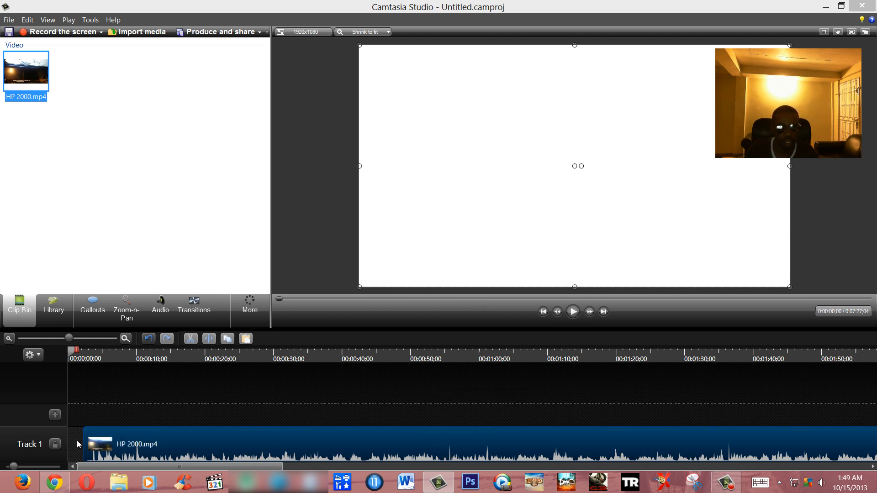
{"action": "mouse_move", "coordinate": [309, 441]}
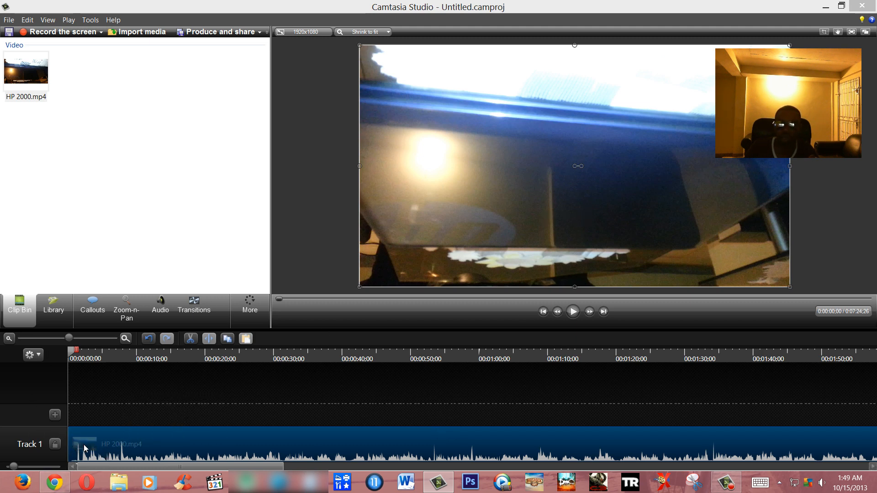
{"action": "left_click", "coordinate": [573, 312]}
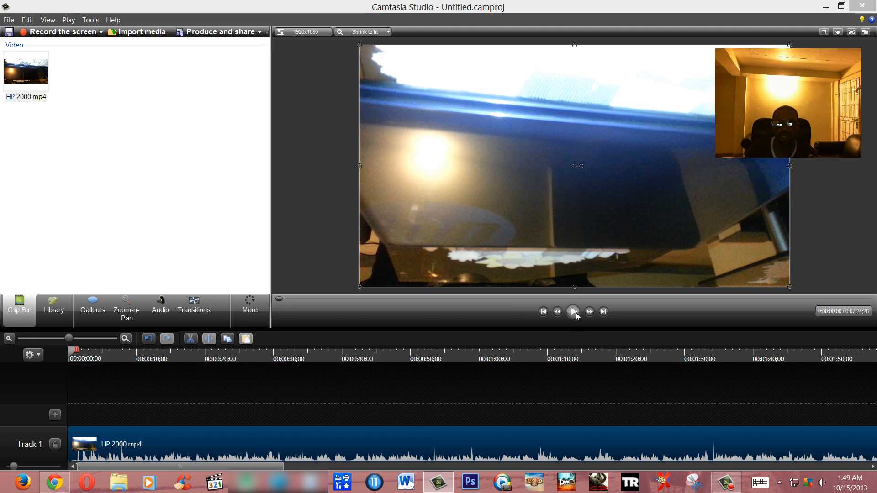
{"action": "left_click", "coordinate": [573, 311]}
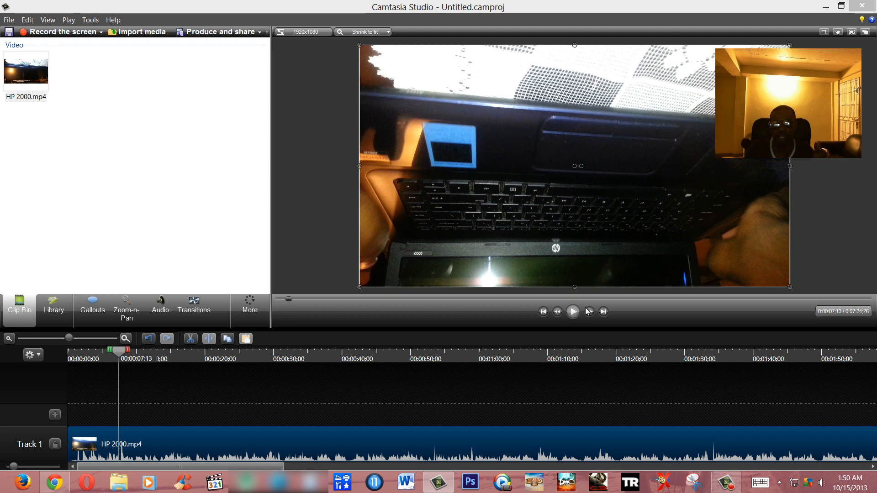
{"action": "mouse_move", "coordinate": [689, 178]}
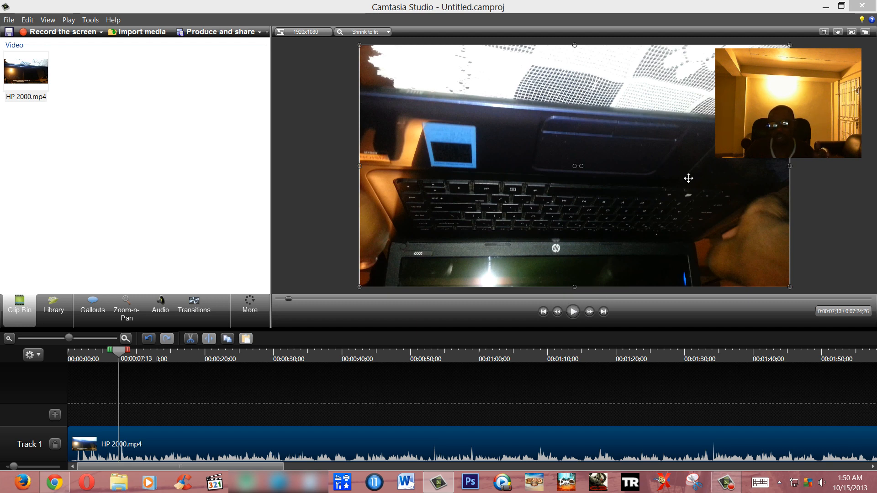
{"action": "mouse_move", "coordinate": [578, 231]}
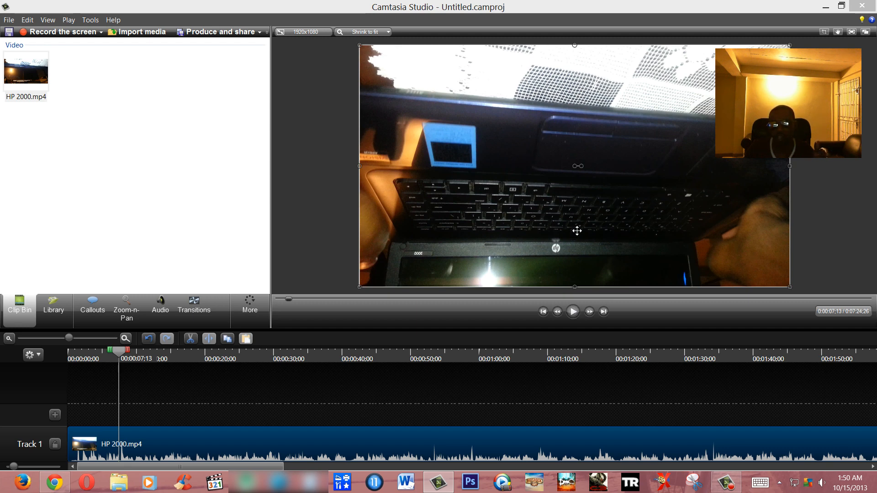
{"action": "mouse_move", "coordinate": [585, 285]}
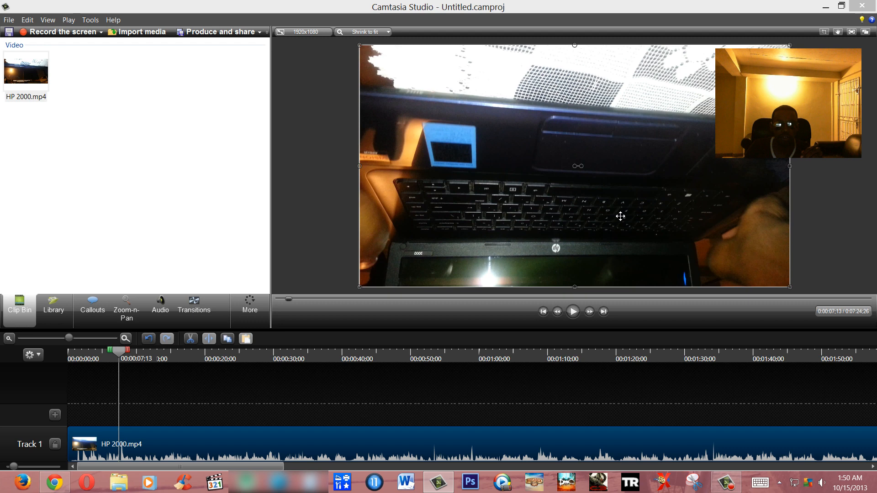
{"action": "mouse_move", "coordinate": [575, 159]}
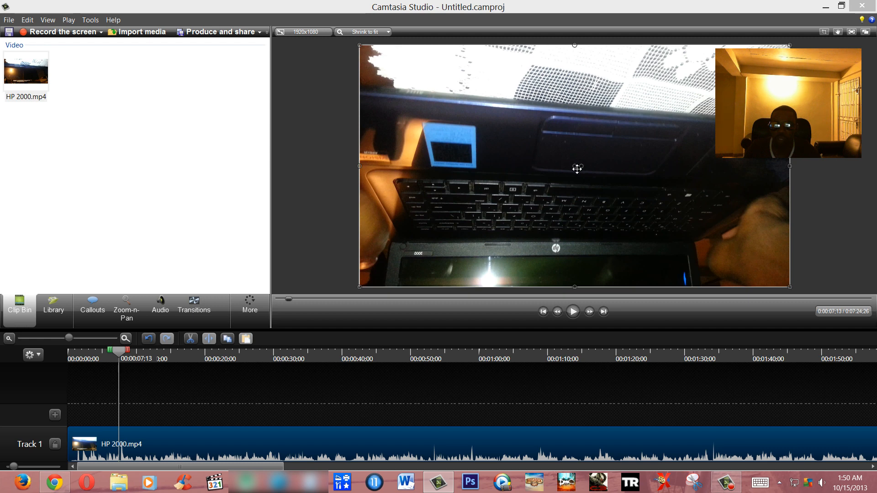
{"action": "mouse_move", "coordinate": [583, 168]}
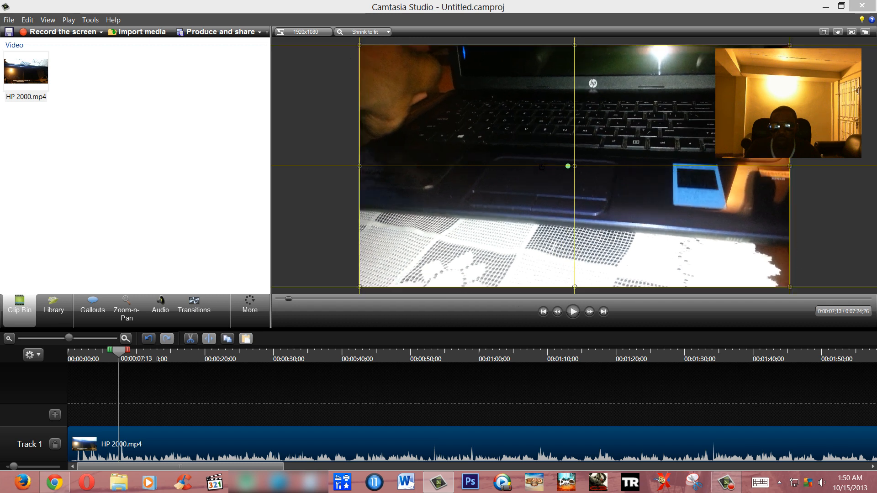
{"action": "mouse_move", "coordinate": [541, 167]}
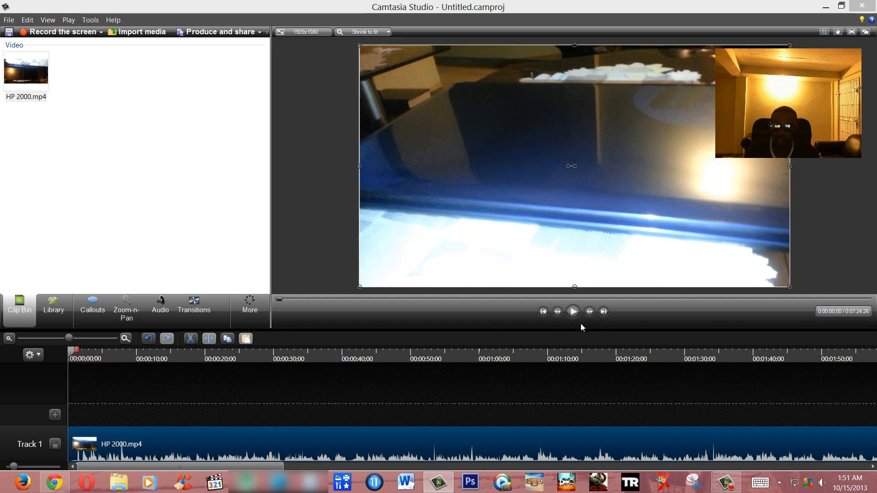
{"action": "left_click", "coordinate": [572, 312]}
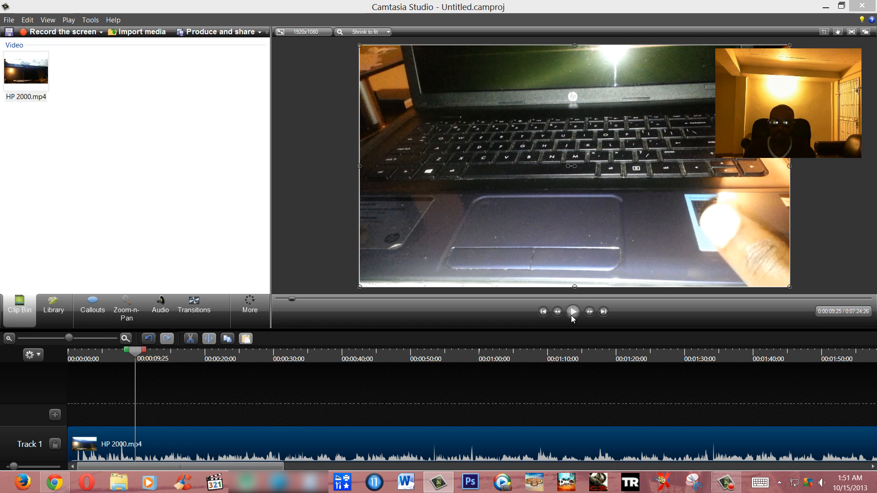
{"action": "mouse_move", "coordinate": [553, 325]}
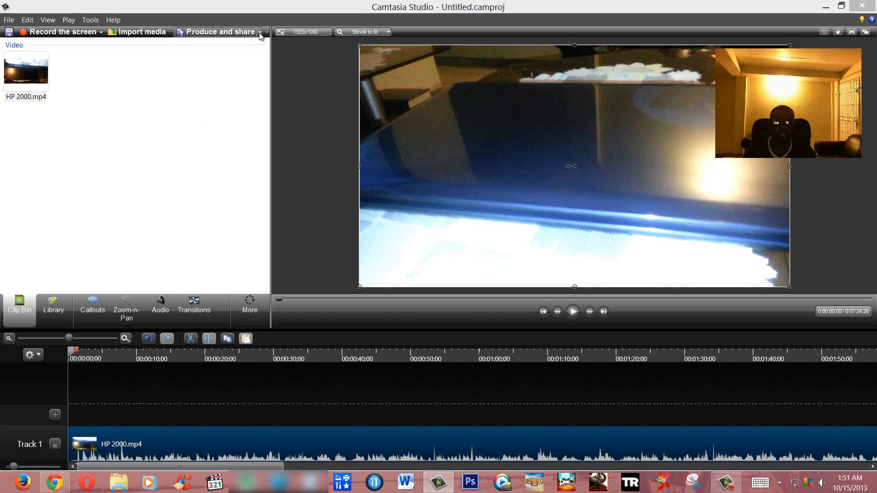
{"action": "left_click", "coordinate": [263, 31]}
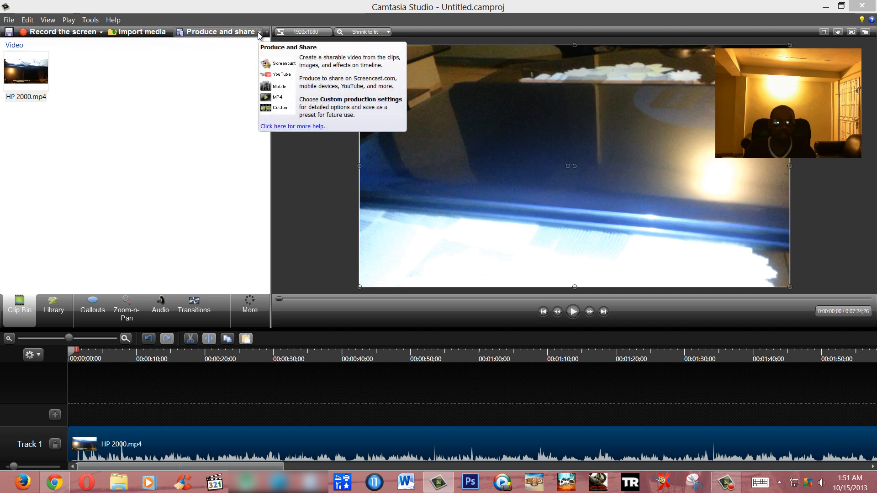
{"action": "left_click", "coordinate": [264, 31]}
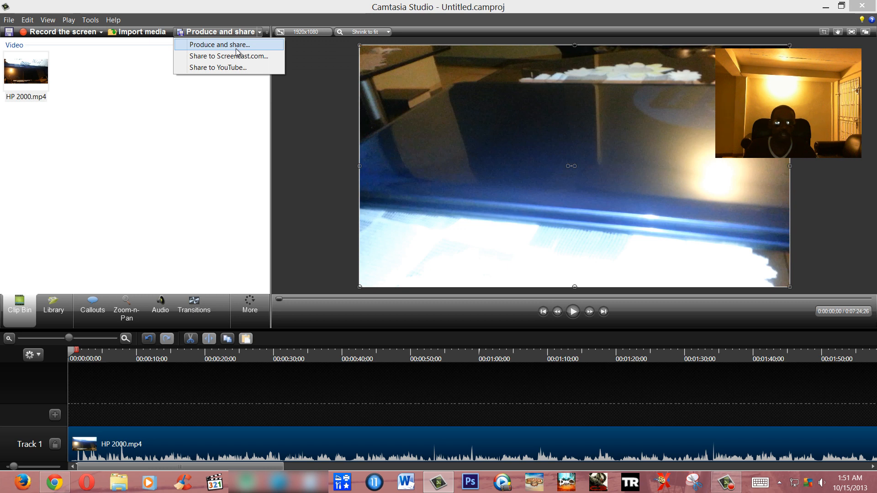
{"action": "mouse_move", "coordinate": [231, 47]}
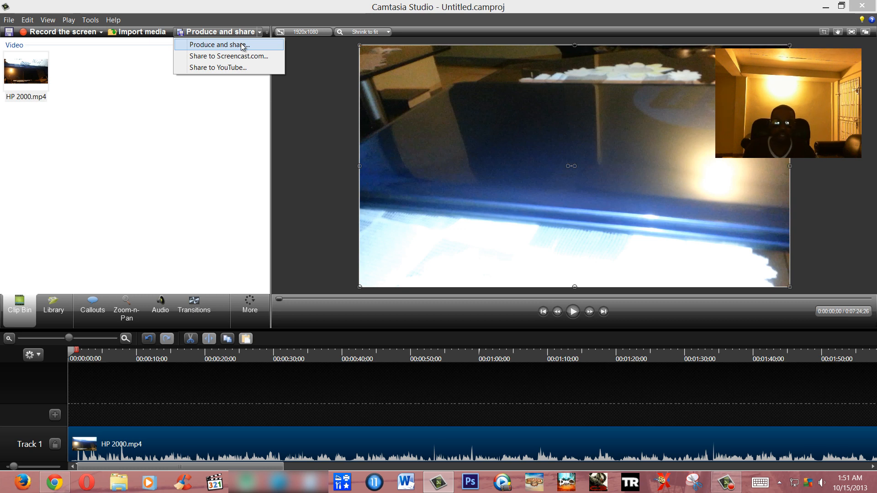
{"action": "mouse_move", "coordinate": [264, 39]}
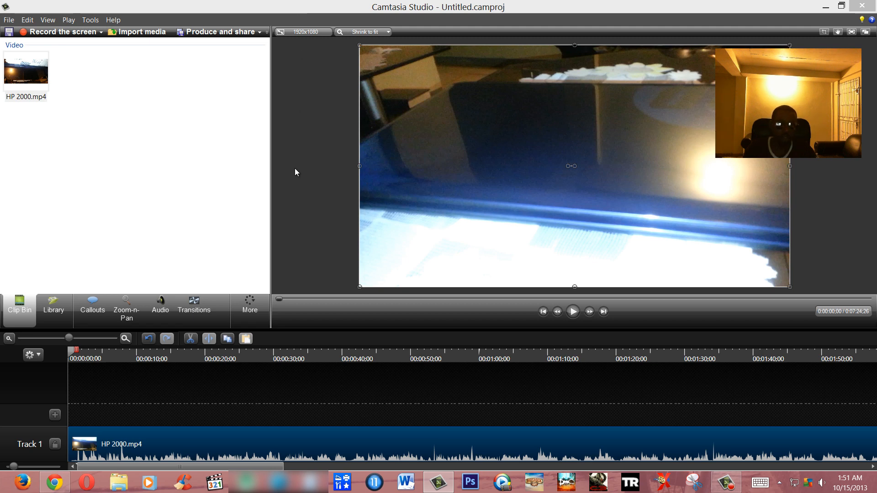
{"action": "mouse_move", "coordinate": [204, 345]}
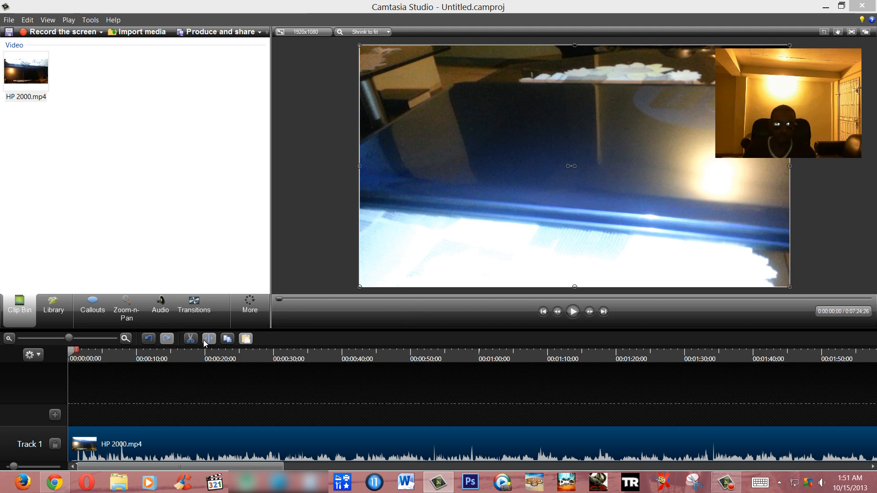
{"action": "left_click", "coordinate": [160, 307]}
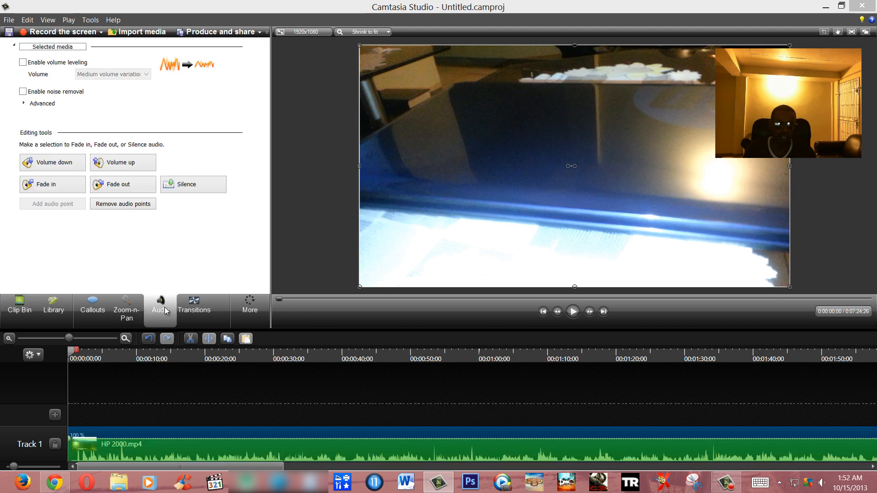
{"action": "mouse_move", "coordinate": [81, 454]}
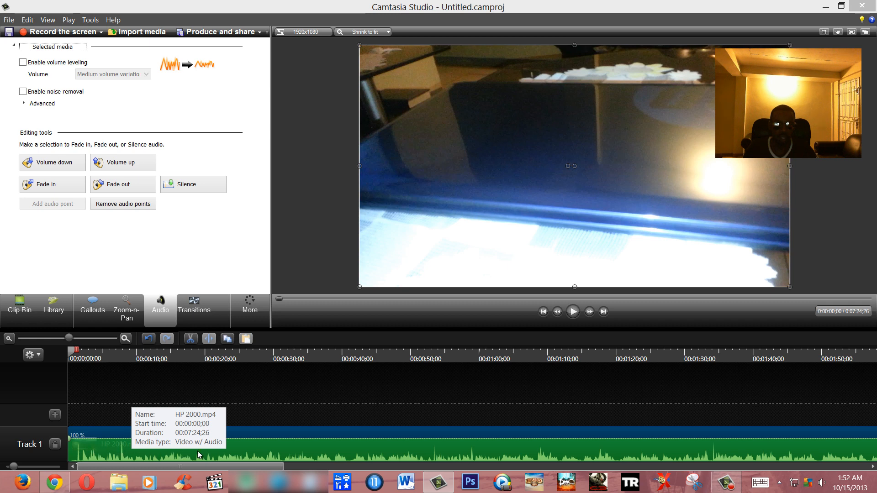
{"action": "mouse_move", "coordinate": [525, 463]}
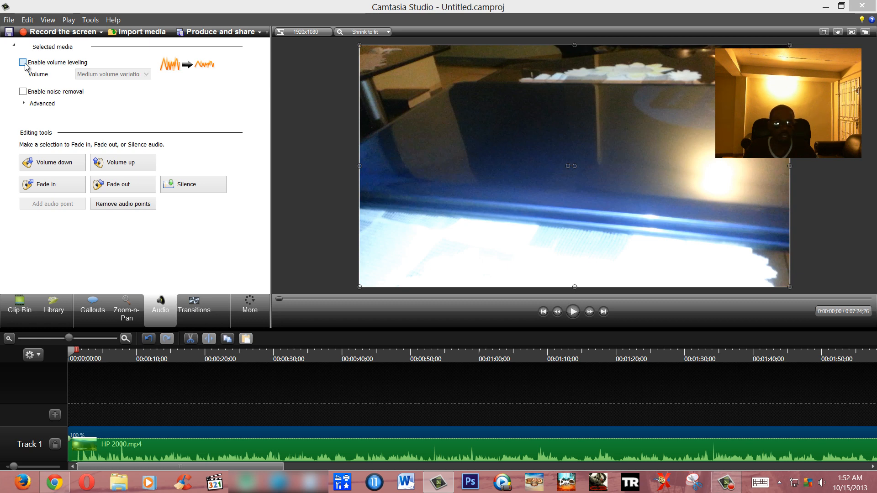
{"action": "left_click", "coordinate": [22, 62]}
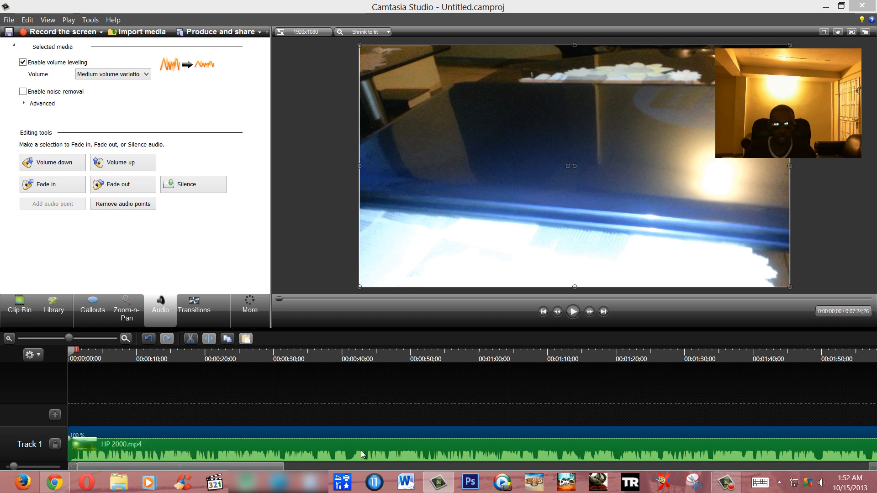
{"action": "mouse_move", "coordinate": [296, 459]}
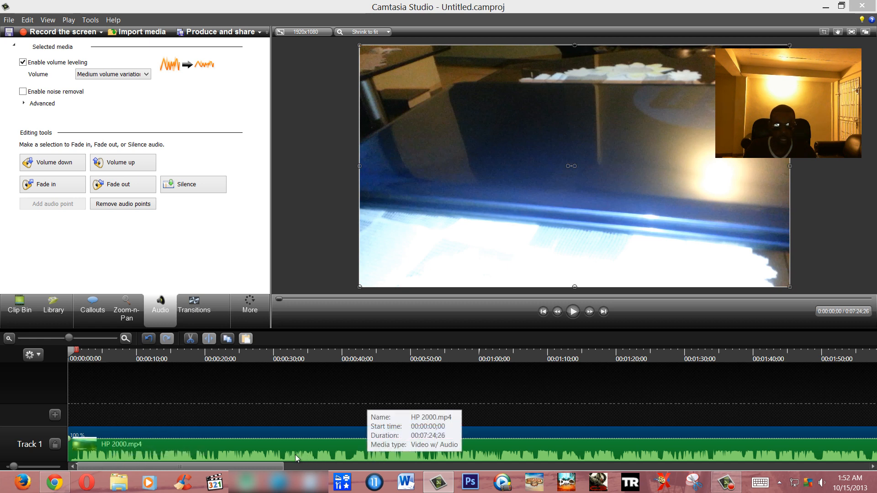
{"action": "mouse_move", "coordinate": [278, 460]}
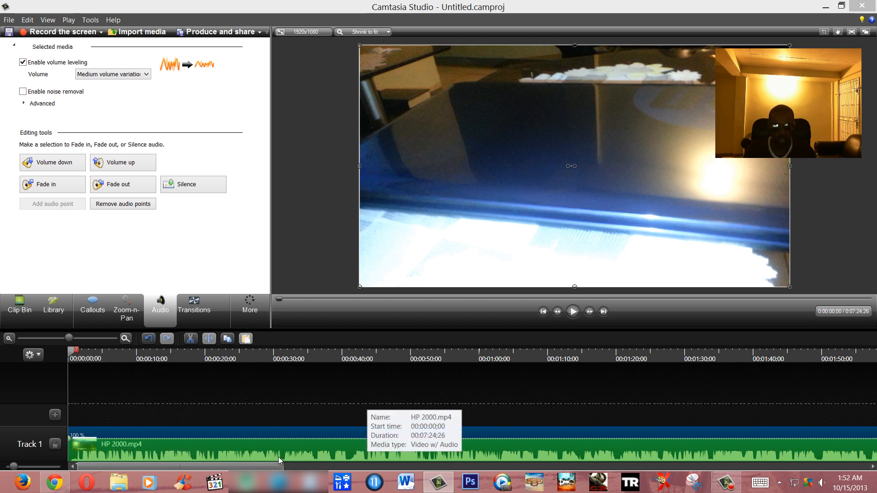
{"action": "mouse_move", "coordinate": [555, 456]}
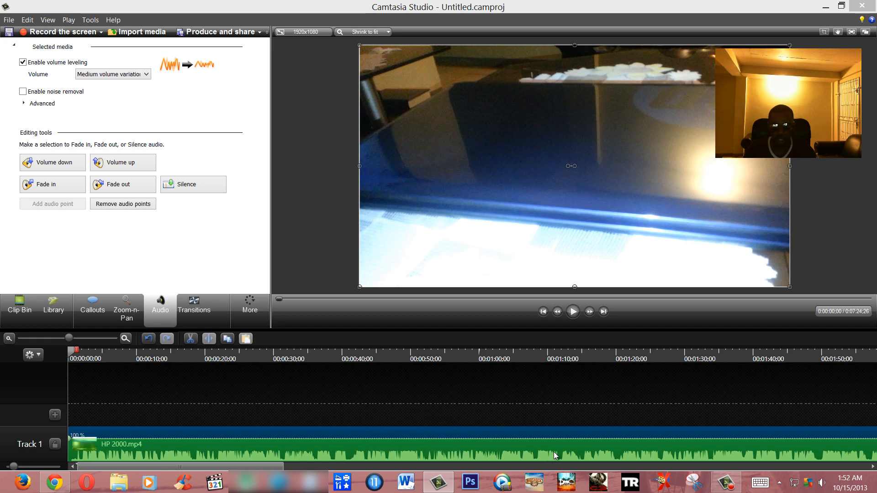
{"action": "mouse_move", "coordinate": [545, 460]}
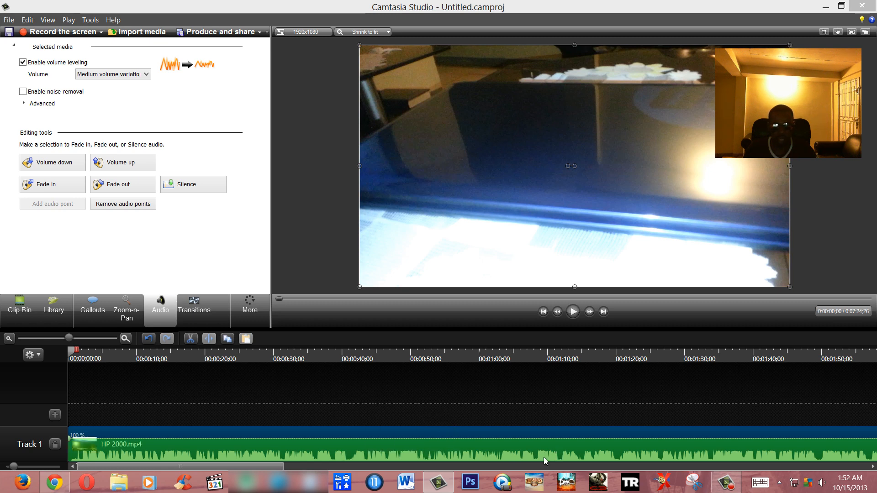
{"action": "mouse_move", "coordinate": [314, 419]}
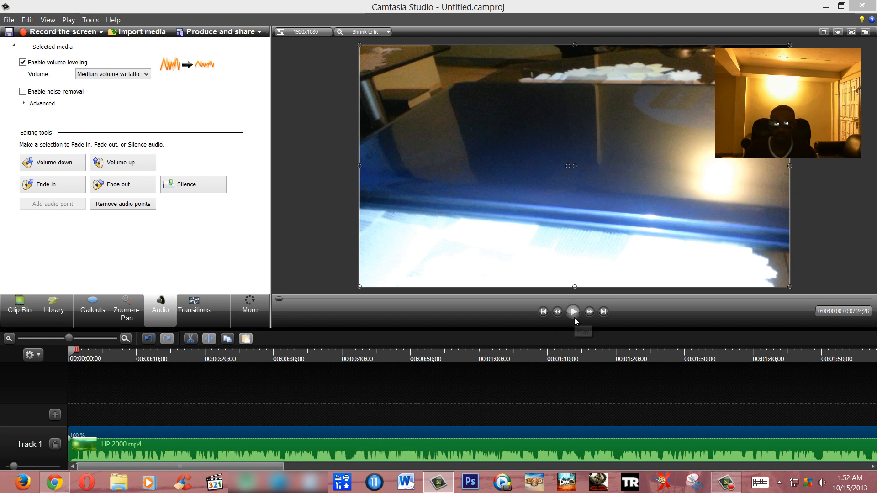
{"action": "mouse_move", "coordinate": [576, 317]}
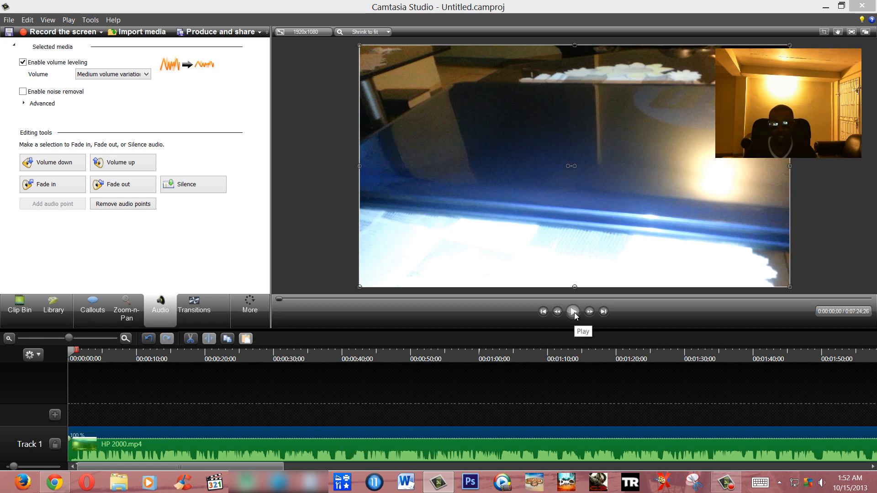
{"action": "left_click", "coordinate": [572, 311]}
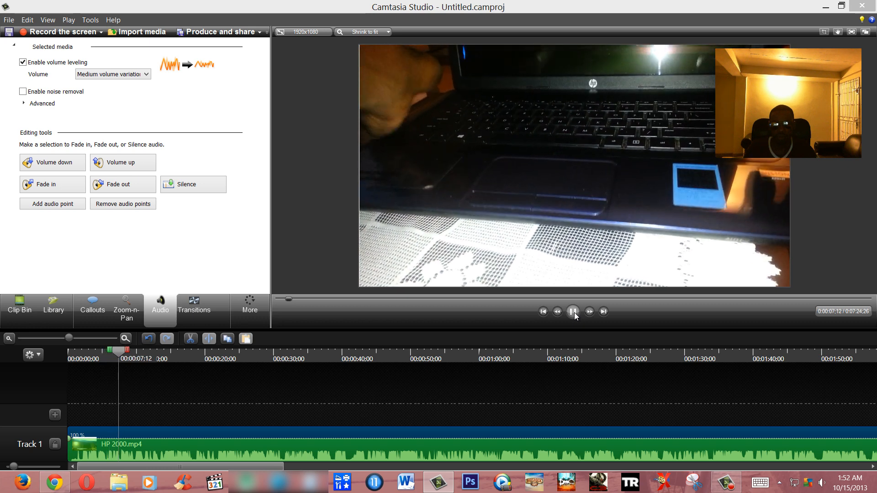
{"action": "left_click", "coordinate": [574, 311]}
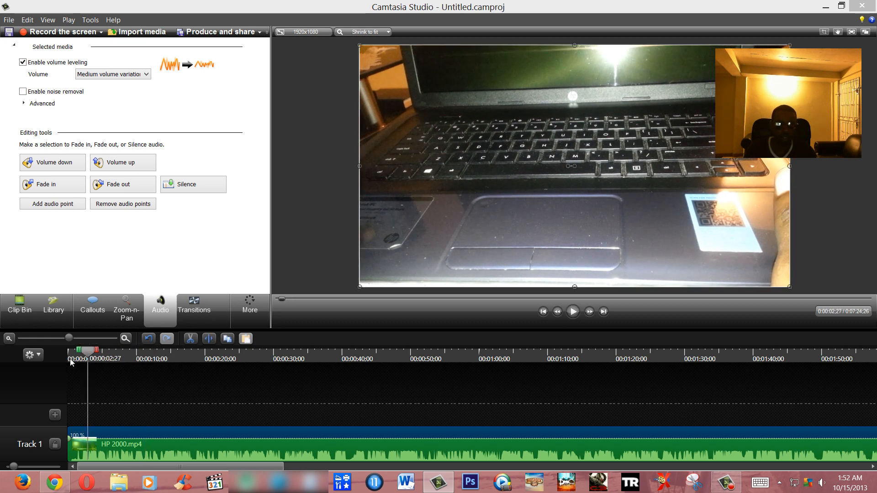
{"action": "left_click", "coordinate": [70, 351]}
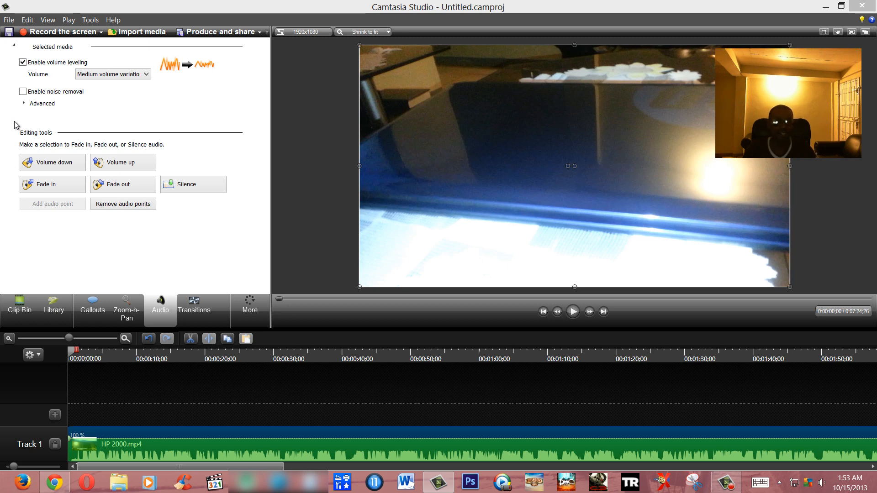
{"action": "mouse_move", "coordinate": [28, 109]}
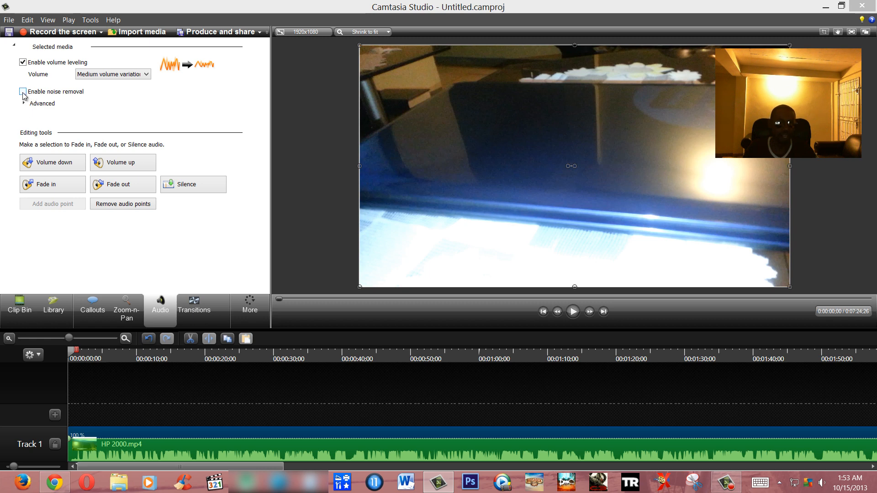
Enable noise removal for the clip's audio and preview the playback
{"action": "left_click", "coordinate": [22, 91]}
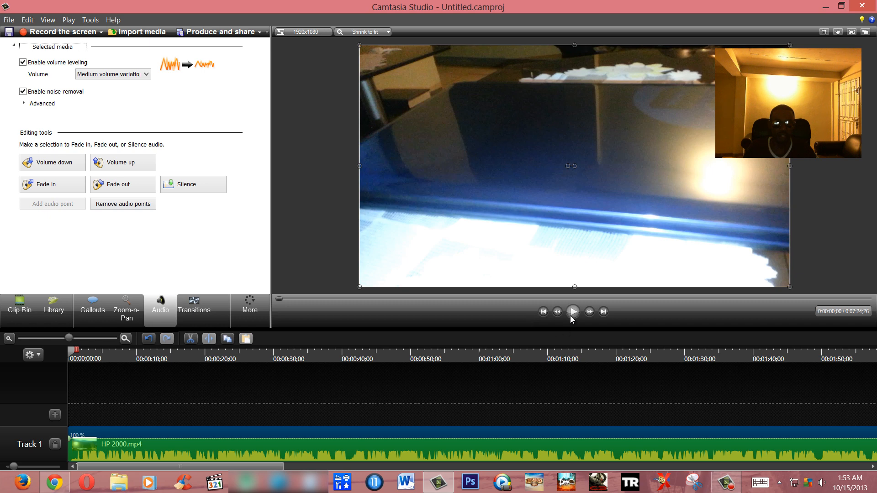
{"action": "left_click", "coordinate": [572, 311]}
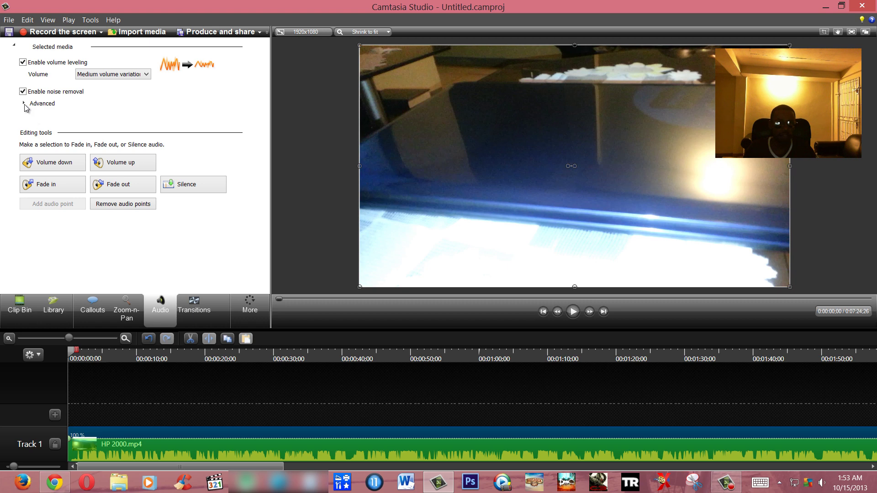
Under Advanced noise removal, enable Remove clipping and Remove clicks, then play and pause the preview
{"action": "left_click", "coordinate": [23, 103]}
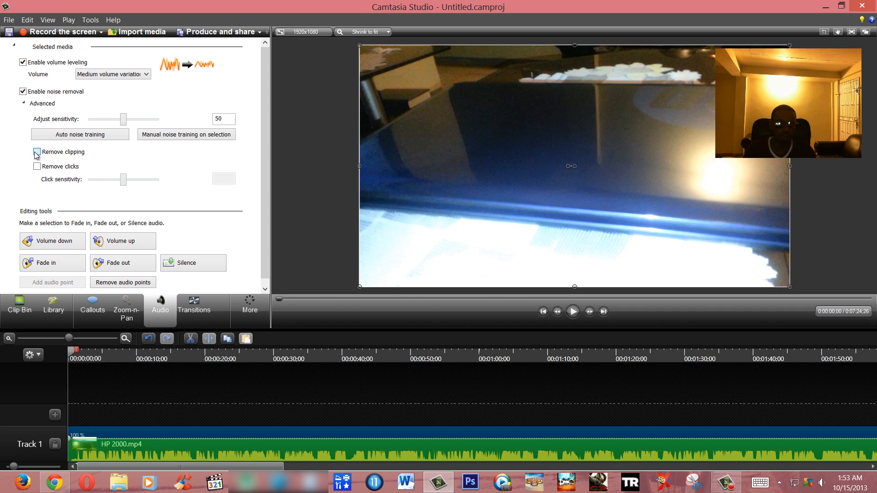
{"action": "left_click", "coordinate": [24, 152]}
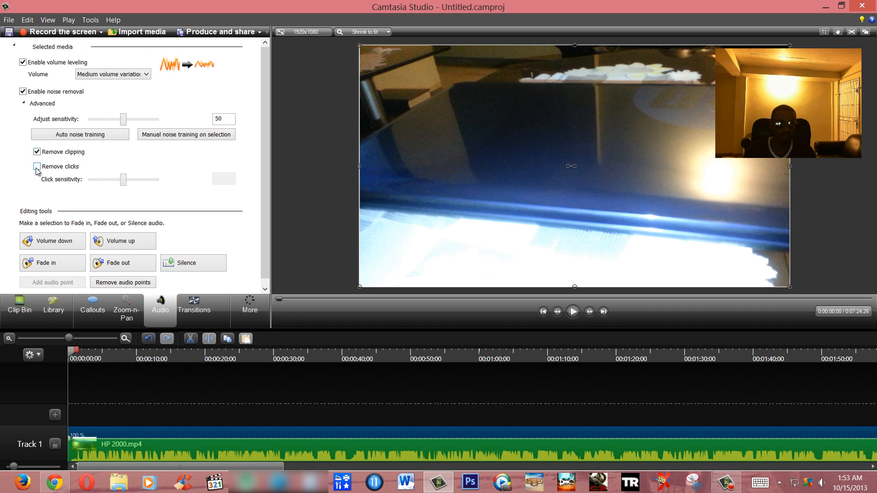
{"action": "left_click", "coordinate": [37, 166]}
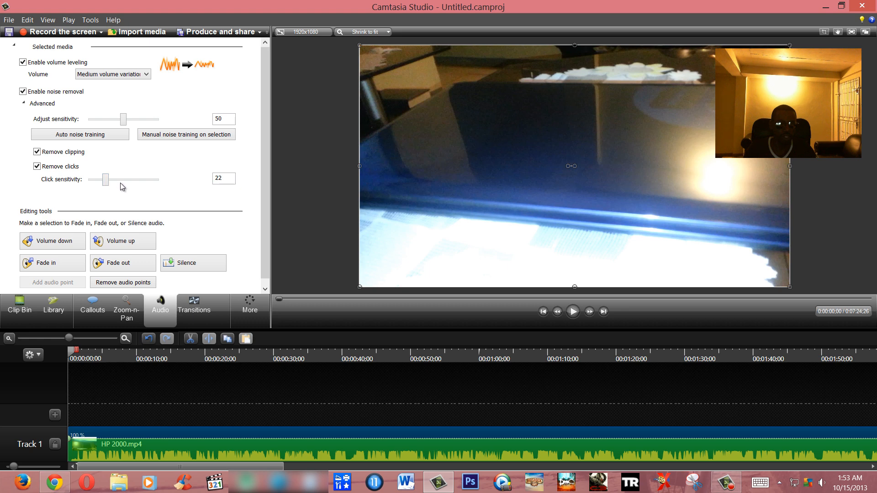
{"action": "mouse_move", "coordinate": [117, 188]}
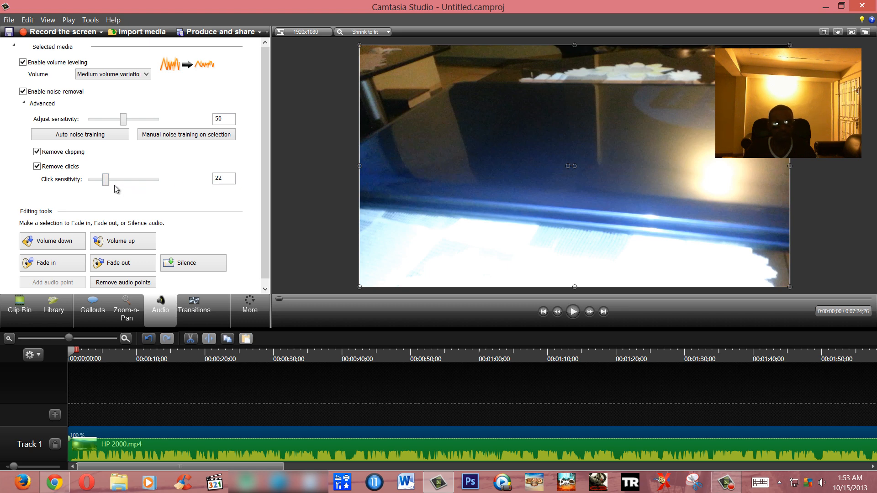
{"action": "mouse_move", "coordinate": [130, 183]}
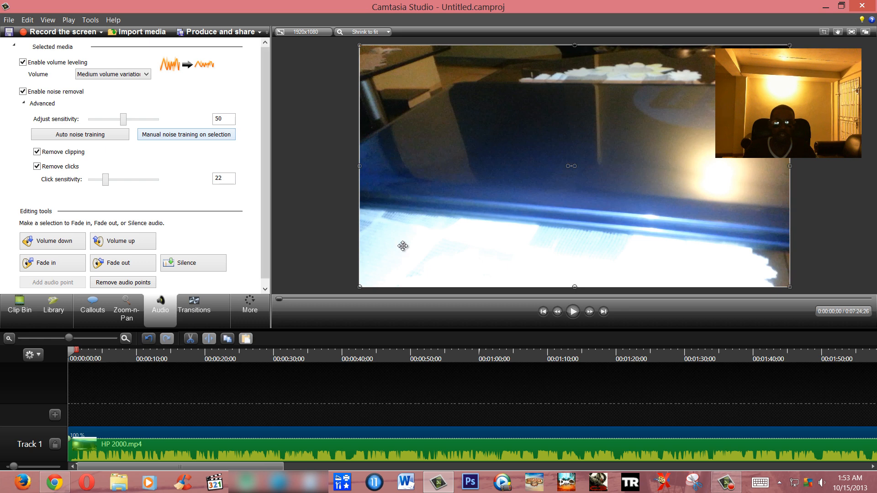
{"action": "mouse_move", "coordinate": [495, 296]}
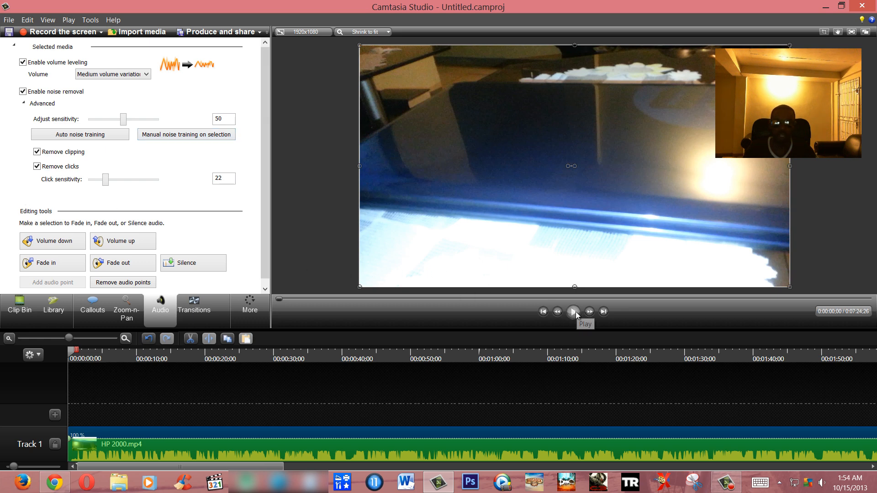
{"action": "left_click", "coordinate": [572, 312]}
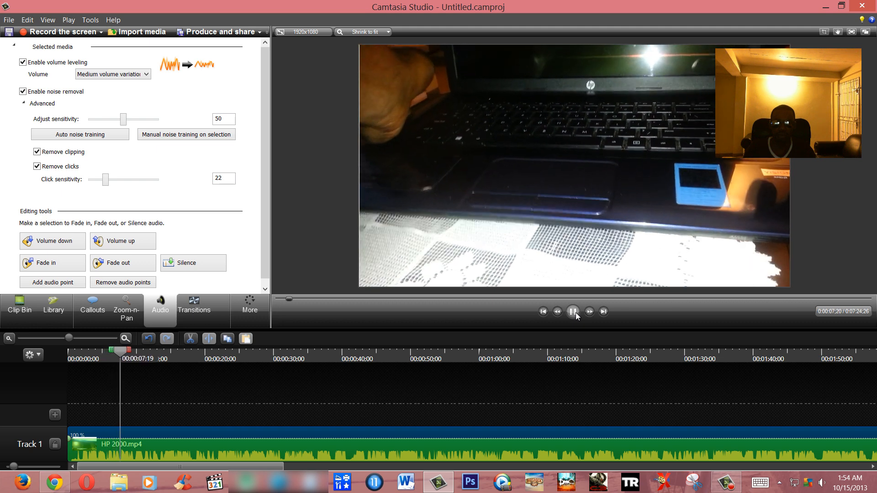
{"action": "left_click", "coordinate": [574, 312]}
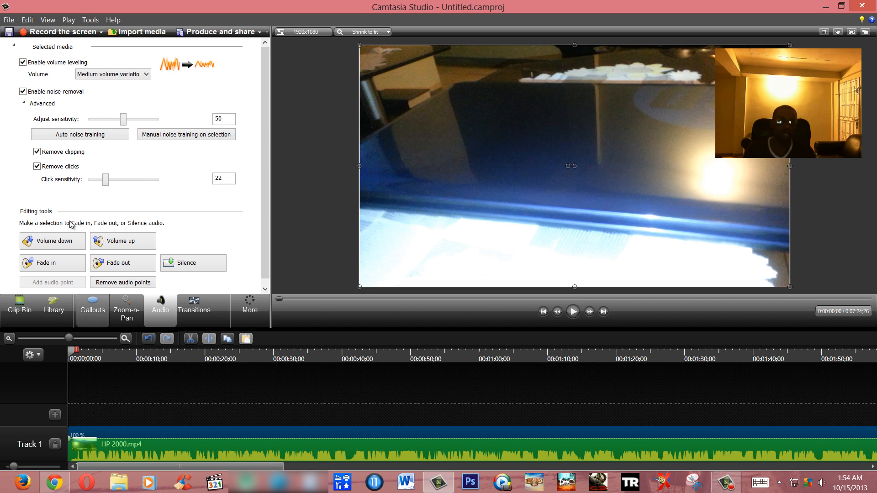
Switch Remove clicks off, set sensitivity to 60, and play then pause the preview
{"action": "left_click", "coordinate": [37, 167]}
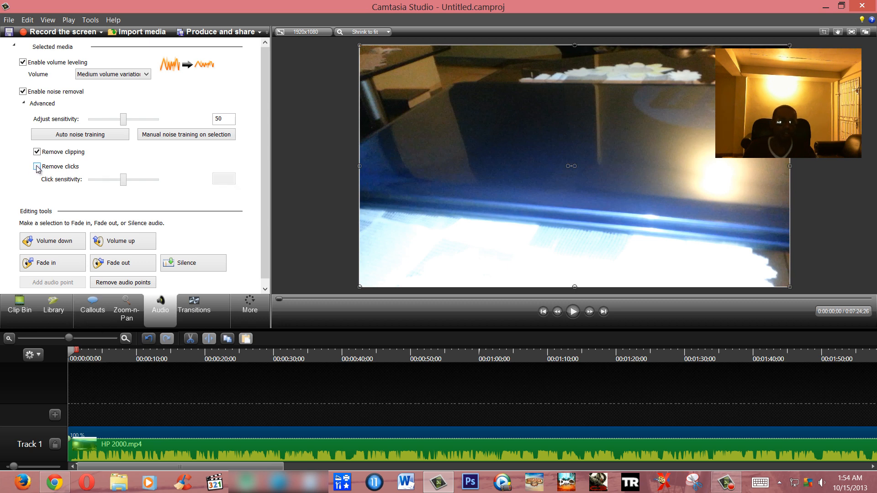
{"action": "left_click", "coordinate": [37, 166]}
{"action": "type", "text": "60"}
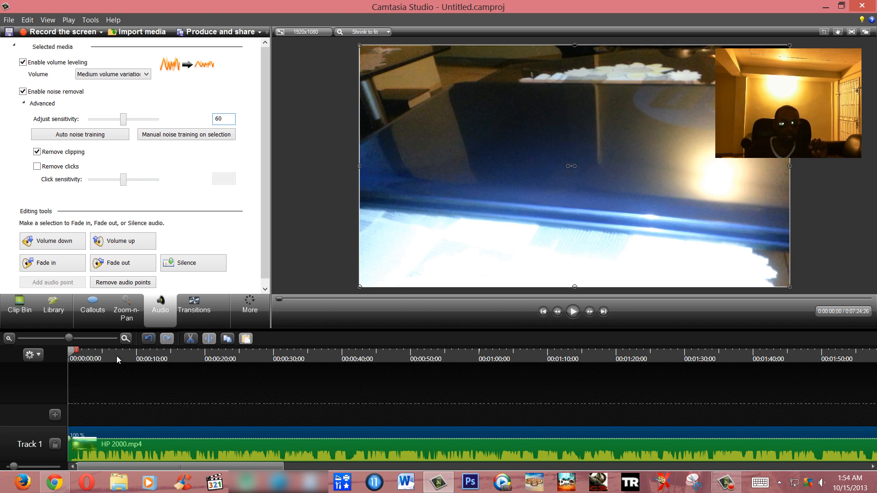
{"action": "mouse_move", "coordinate": [573, 311]}
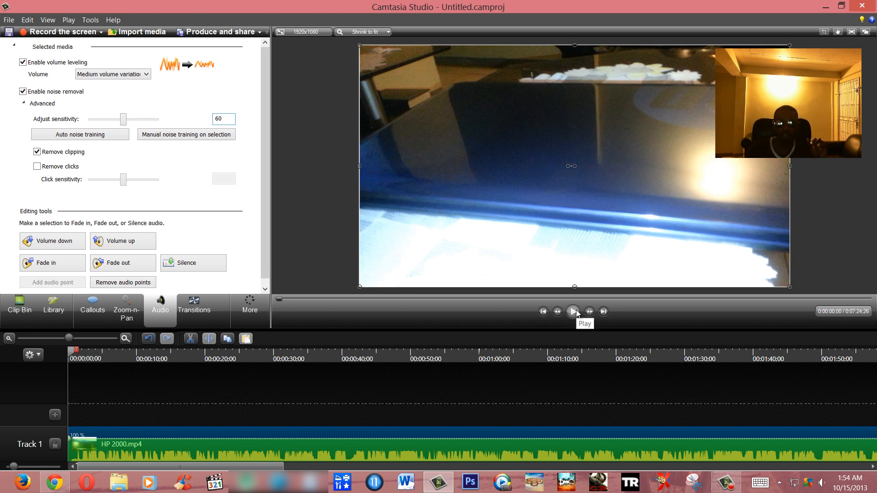
{"action": "left_click", "coordinate": [571, 310]}
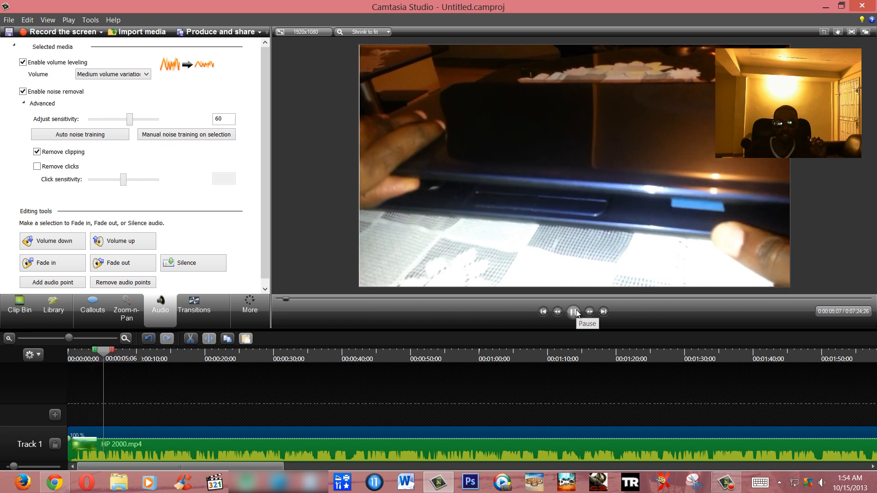
{"action": "left_click", "coordinate": [573, 312]}
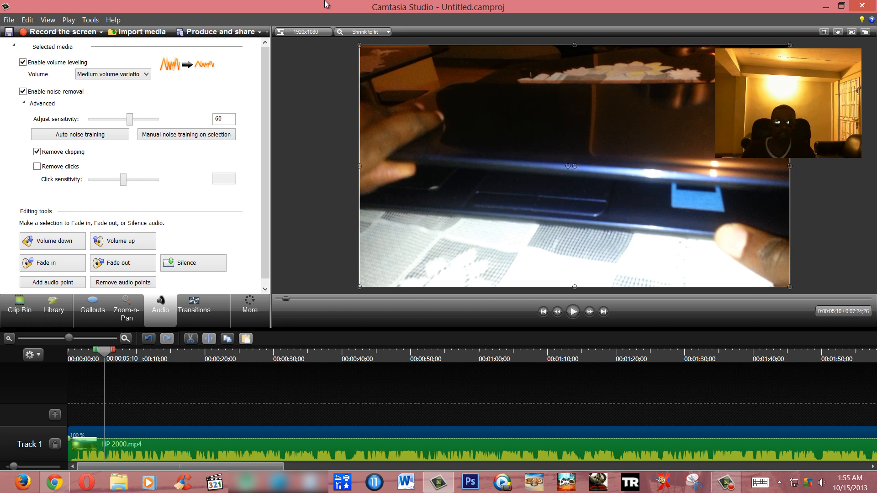
{"action": "mouse_move", "coordinate": [743, 489]}
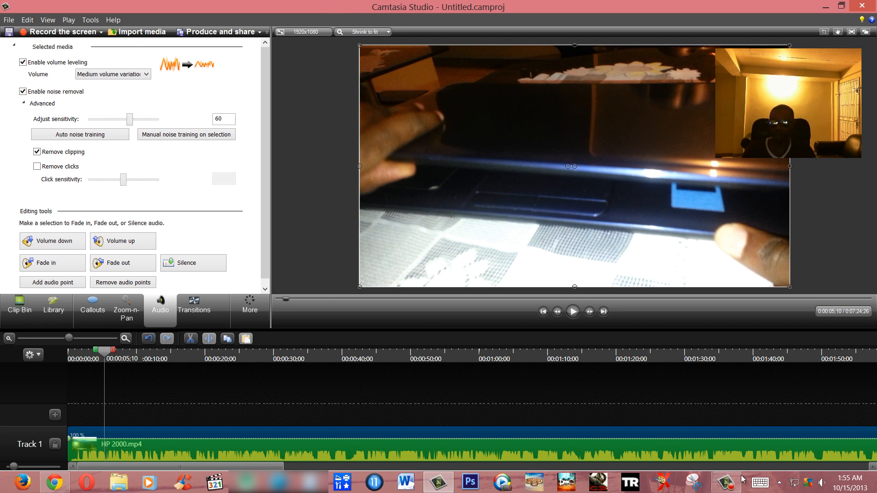
Show the Camtasia Recorder's Recording window from the taskbar
{"action": "left_click", "coordinate": [726, 482]}
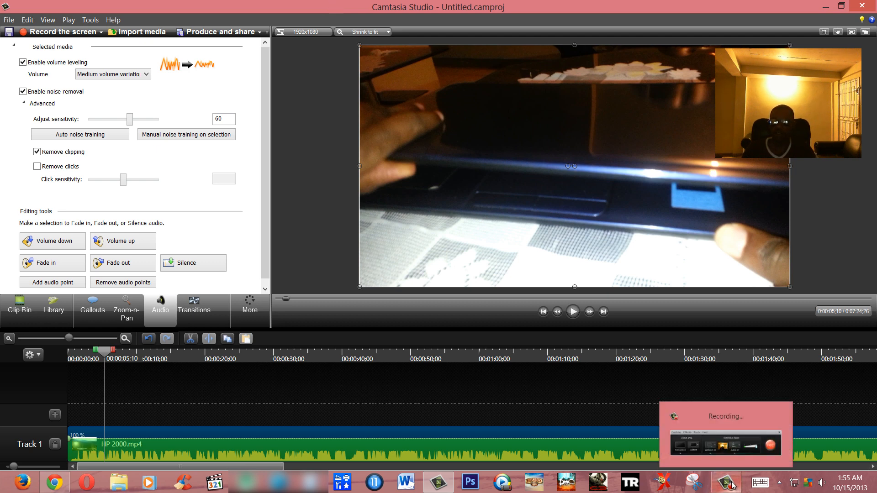